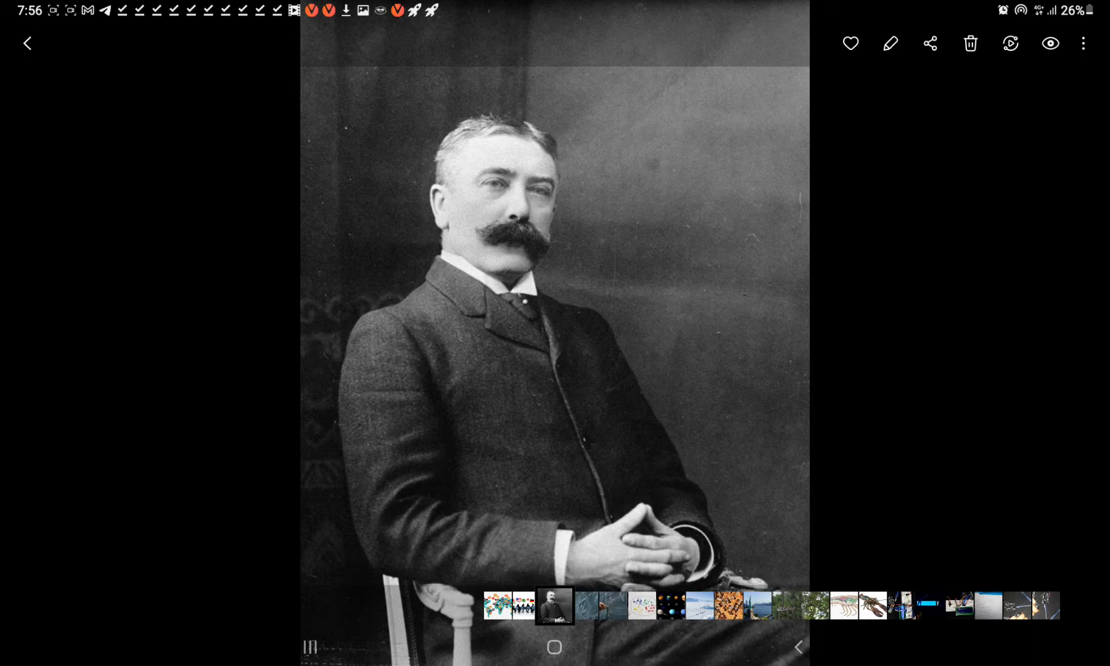
Step: Switch from the black-and-white portrait to the meeting photo with flag speech bubbles
left_click(554, 606)
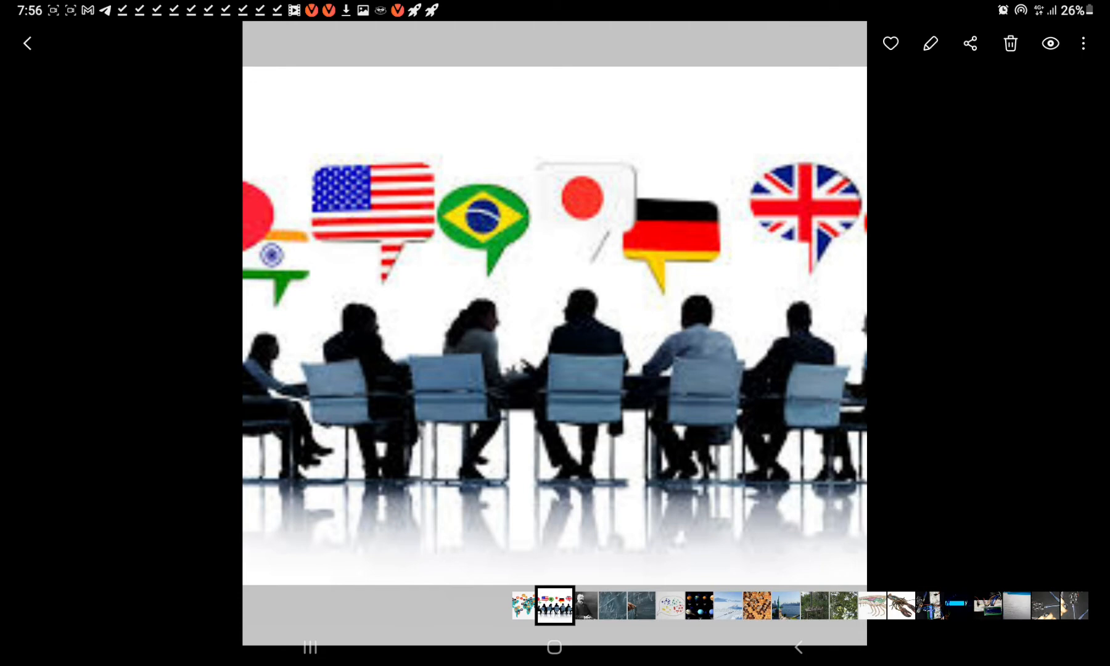